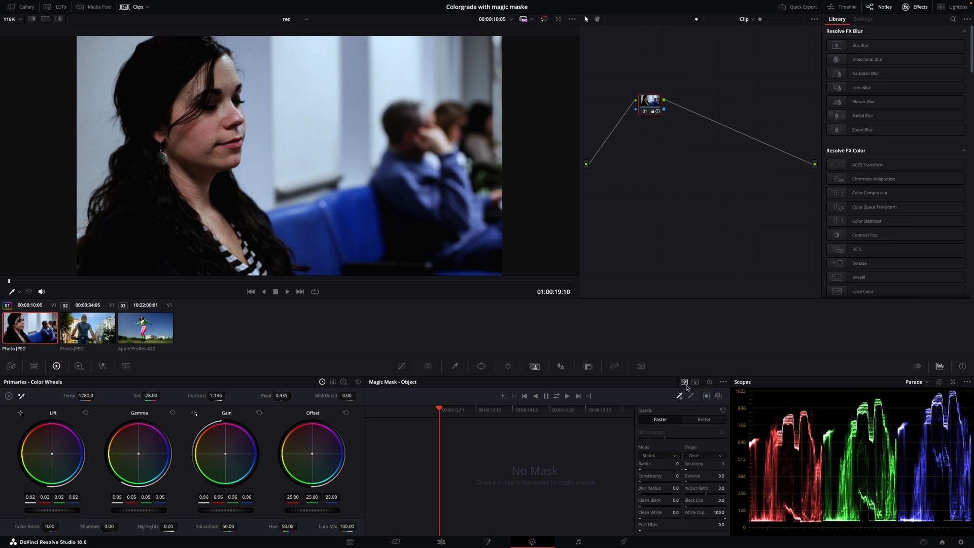
mouse_move(679, 395)
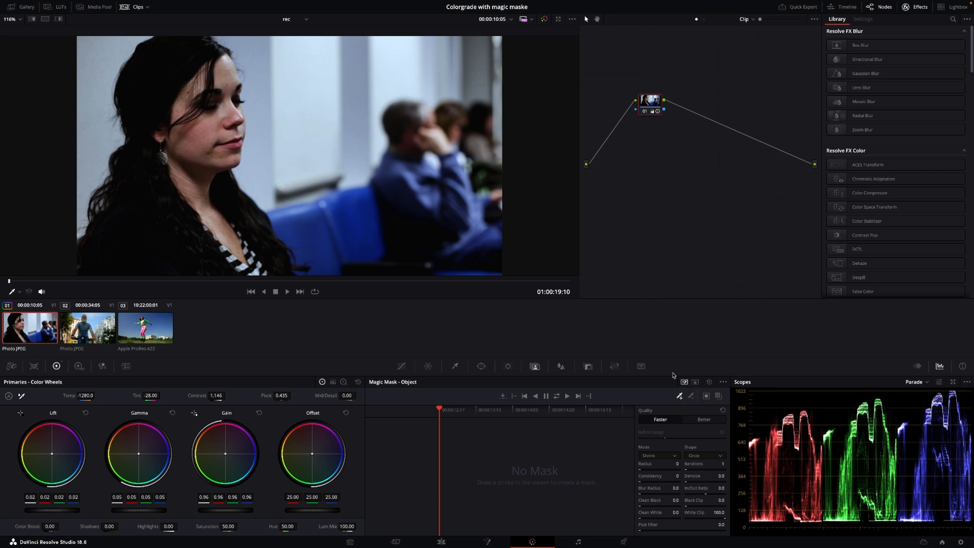
mouse_move(679, 398)
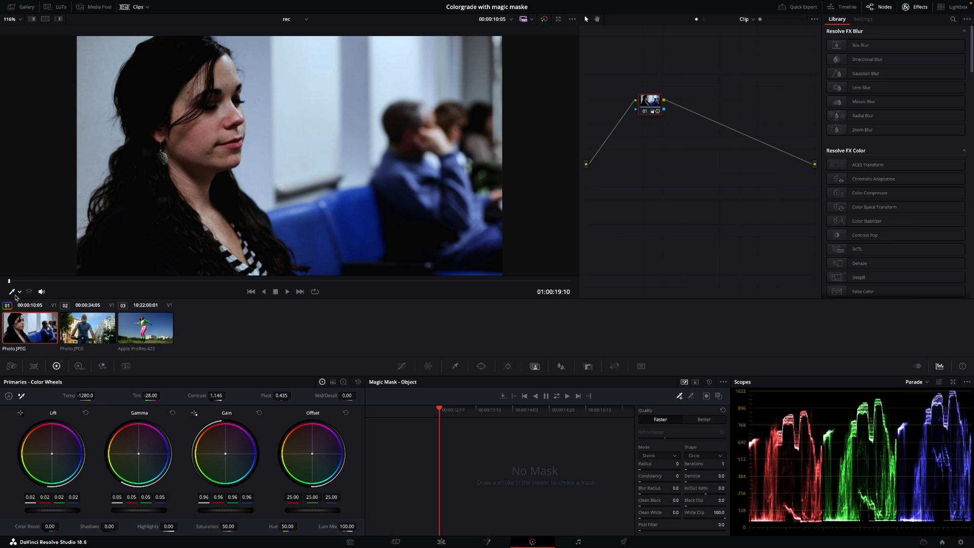
Paint eight Magic Mask strokes over the woman's hair, face and shoulder
left_click(12, 291)
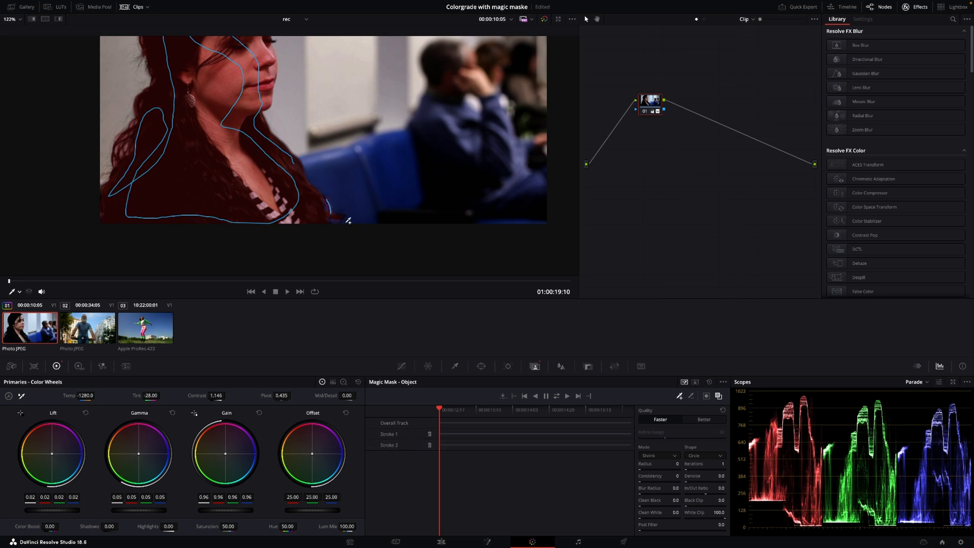
mouse_move(274, 206)
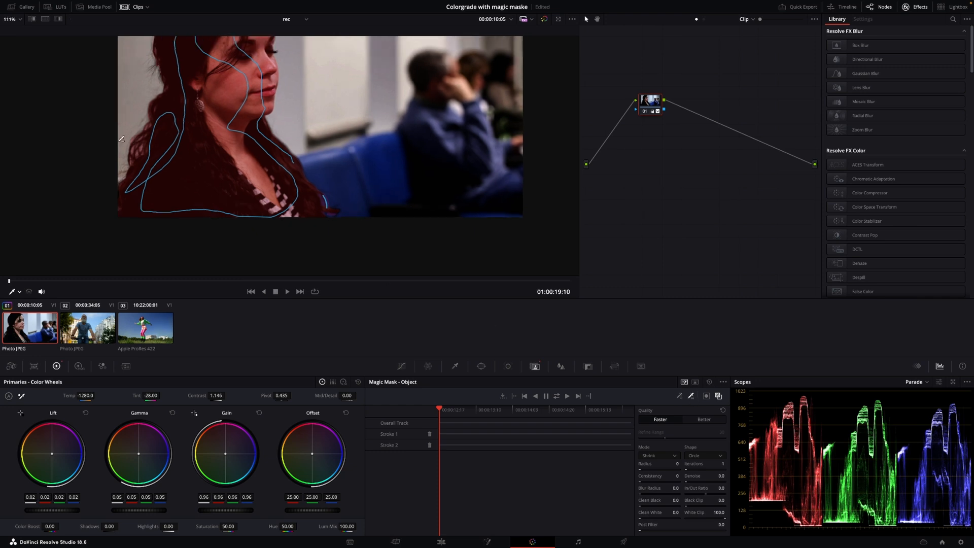
left_click(7, 19)
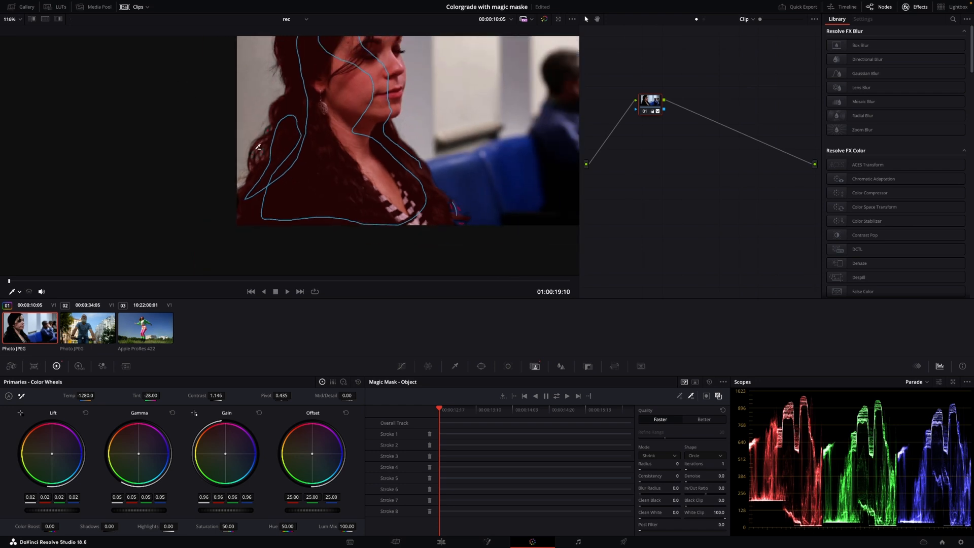
mouse_move(644, 389)
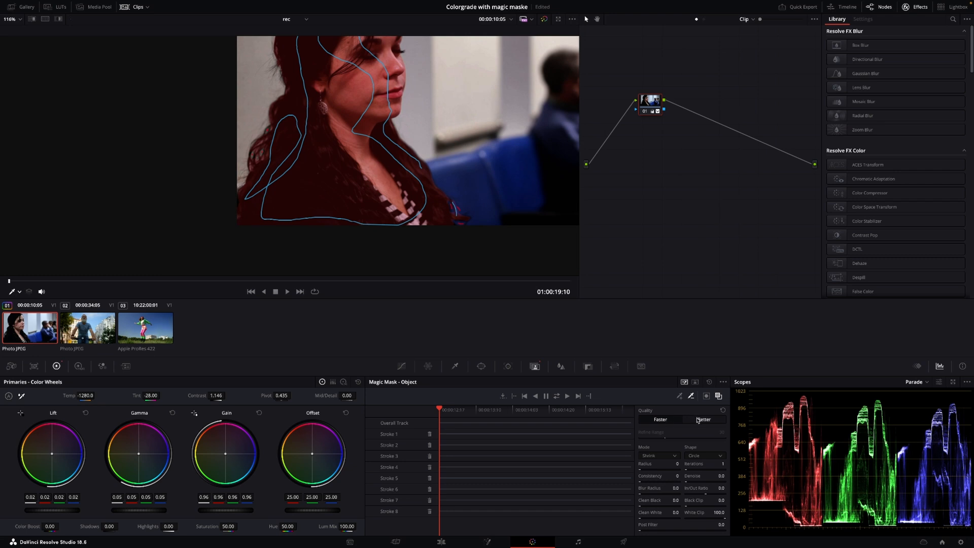
Set the woman's mask Quality to Better and track it forward through the clip
left_click(703, 420)
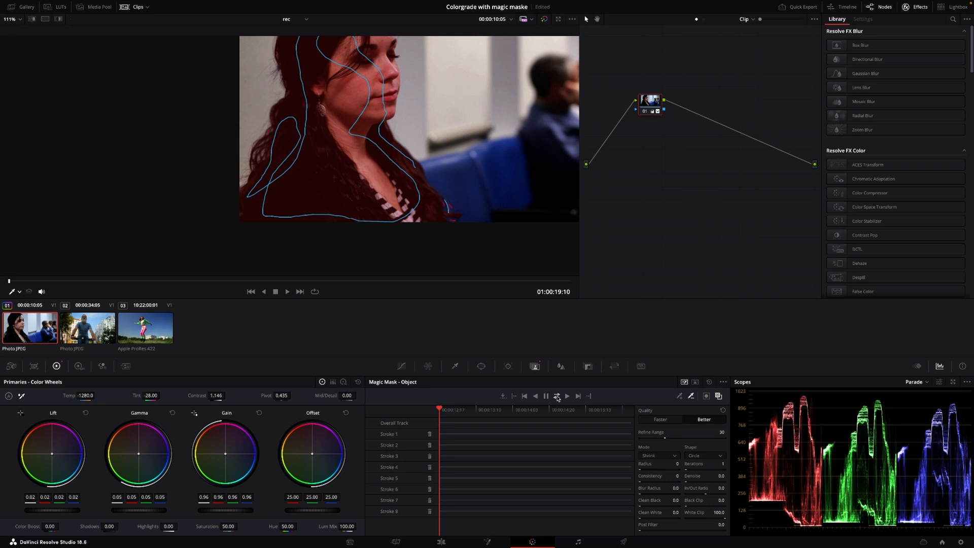
left_click(557, 396)
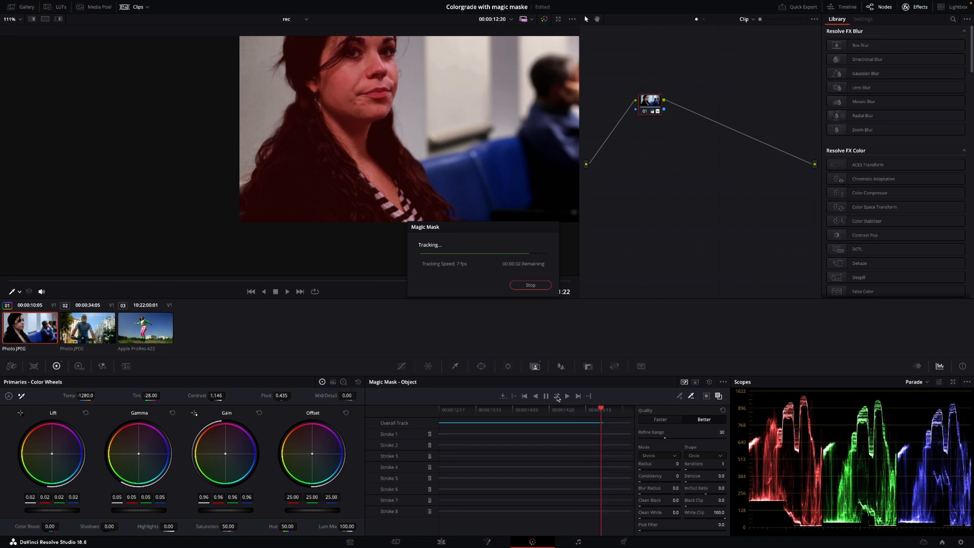
left_click(529, 284)
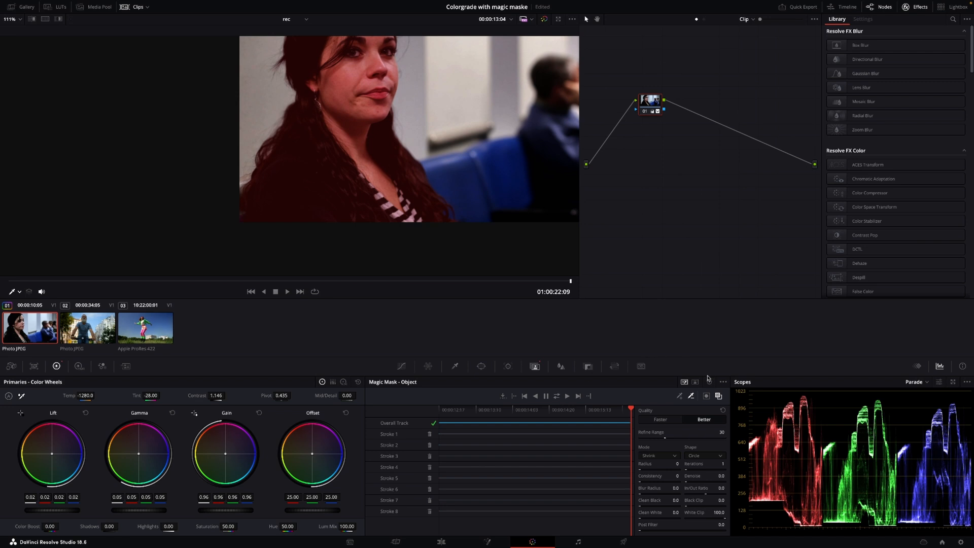
mouse_move(718, 396)
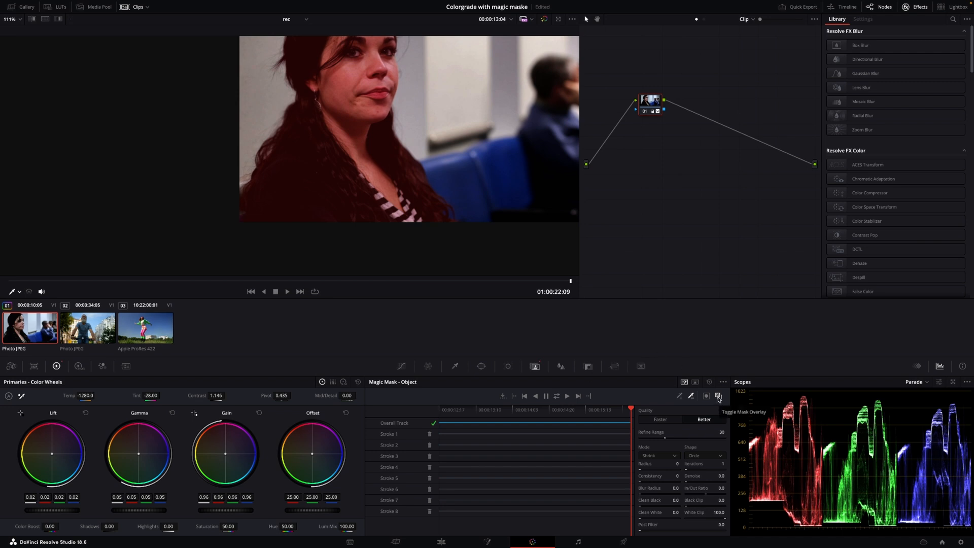
Hide the red mask overlay and cut the masked woman's saturation to near zero
left_click(718, 396)
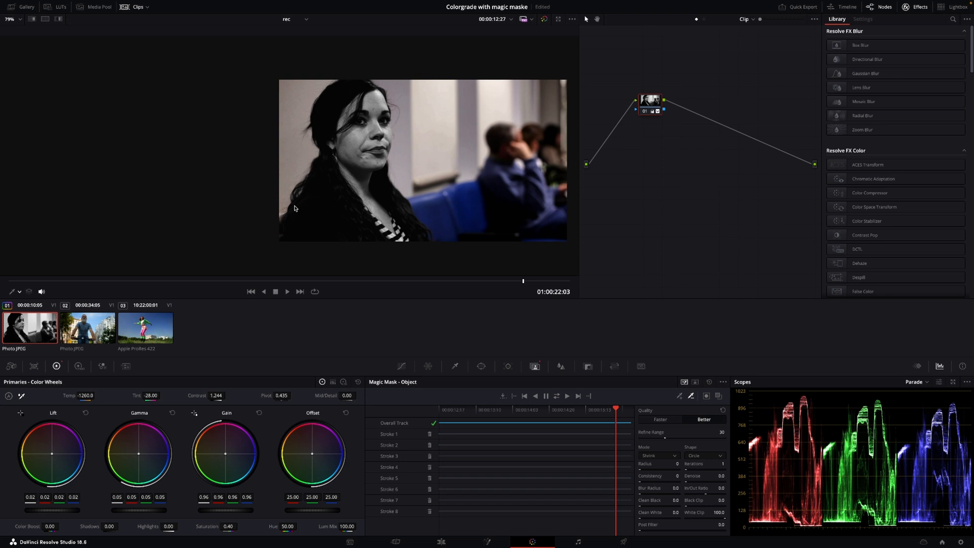
mouse_move(421, 160)
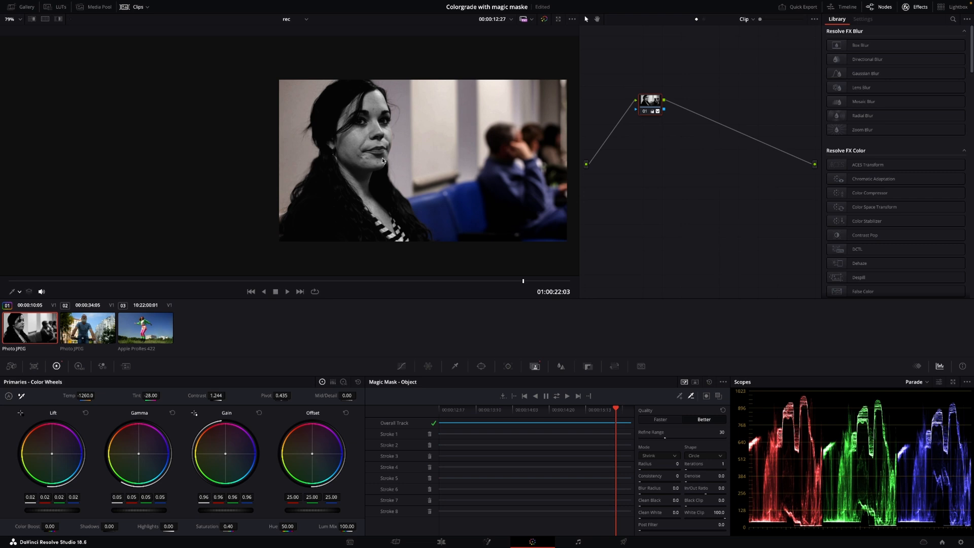
mouse_move(503, 333)
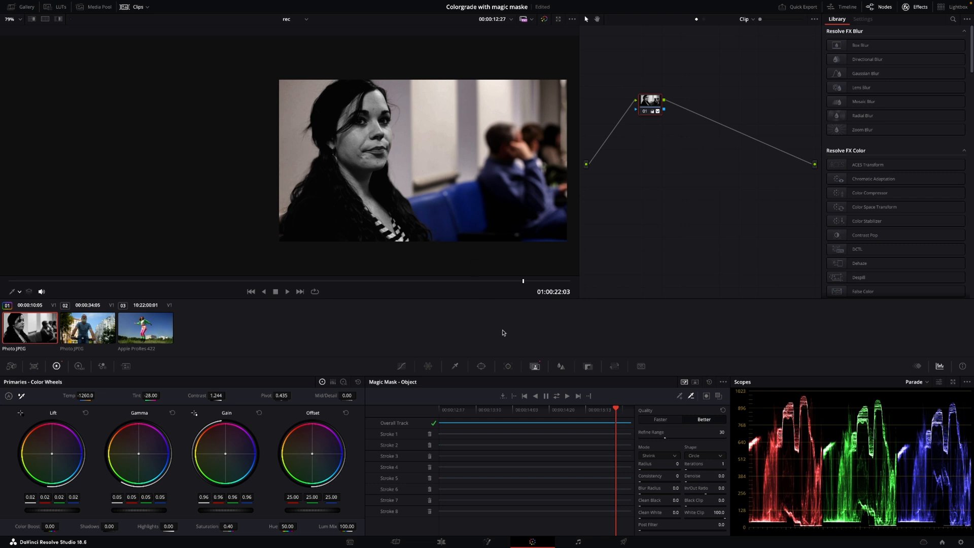
mouse_move(691, 401)
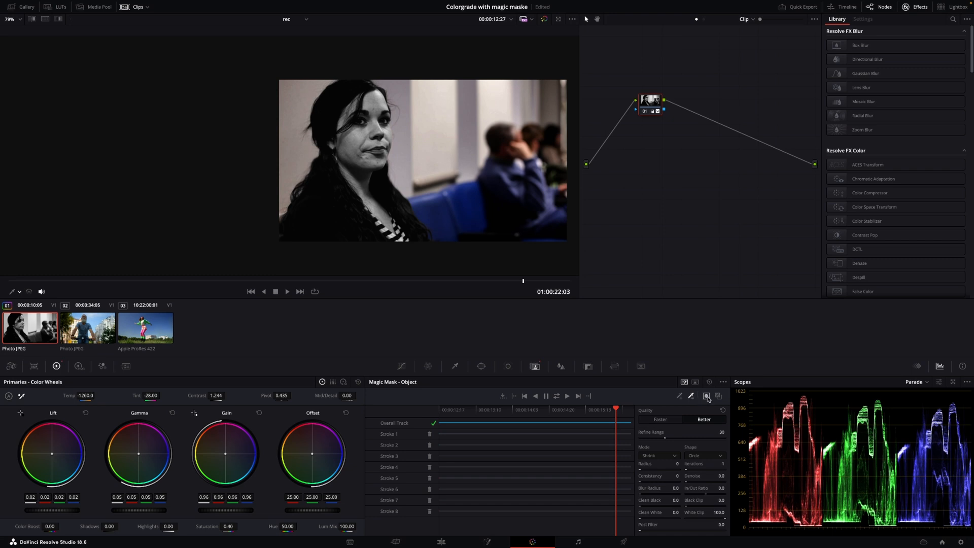
mouse_move(705, 397)
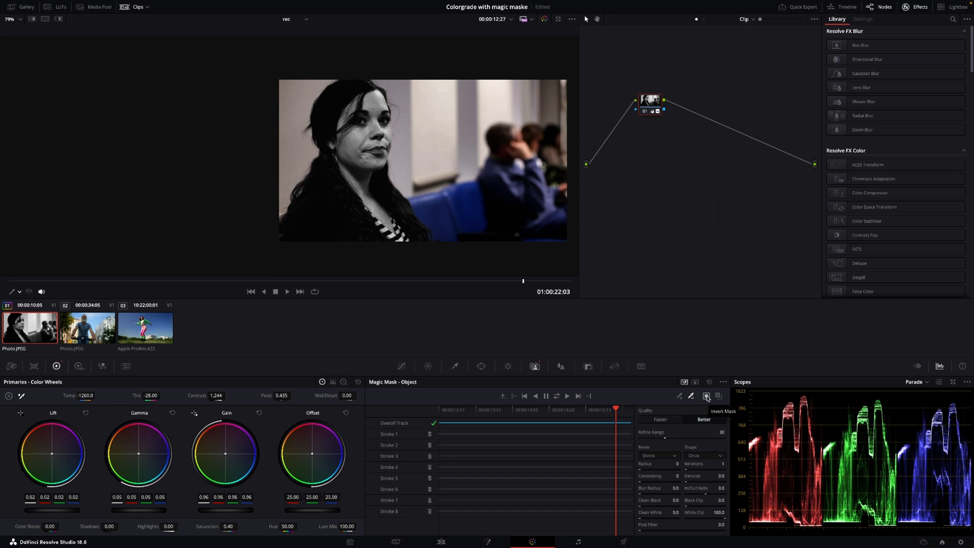
Invert the woman's mask so only the background turns gray, then bring up the cyclist clip
left_click(706, 396)
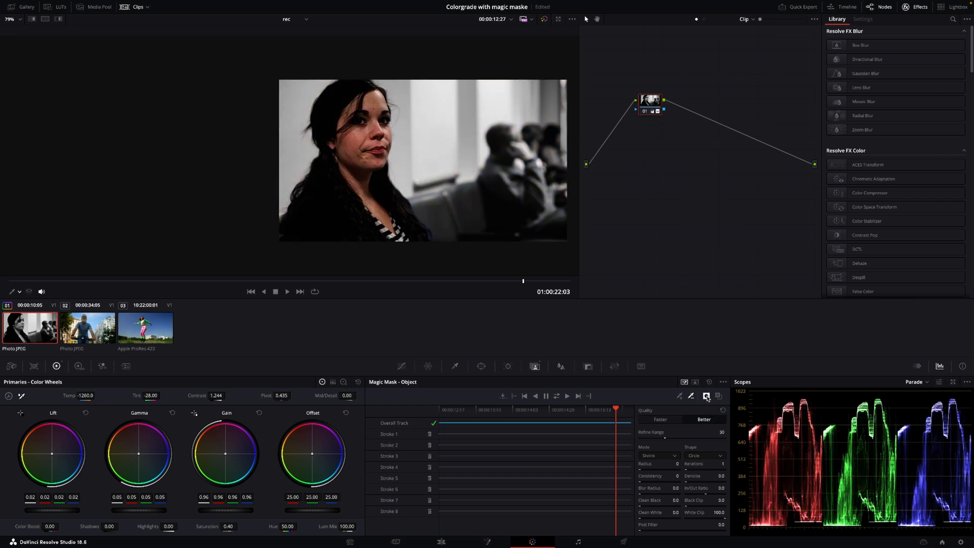
mouse_move(39, 287)
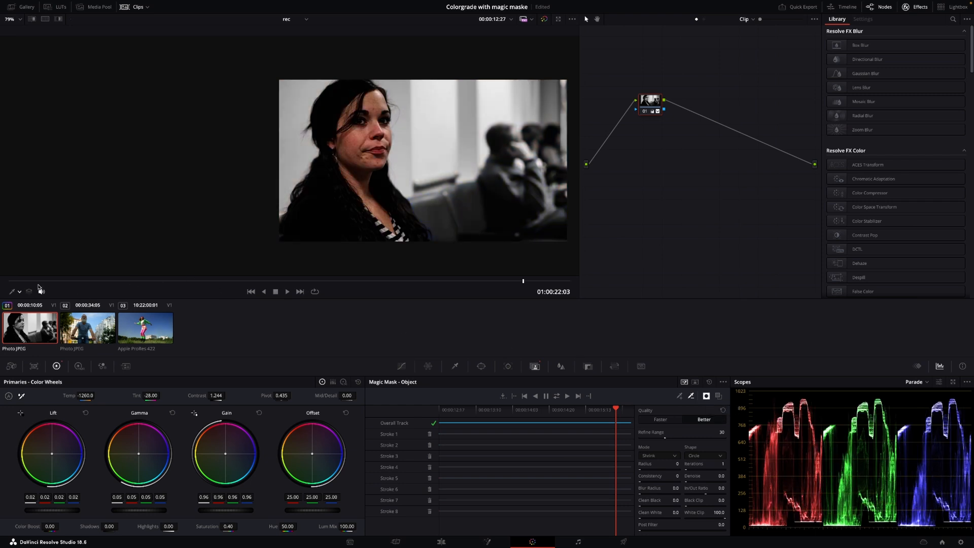
left_click(88, 328)
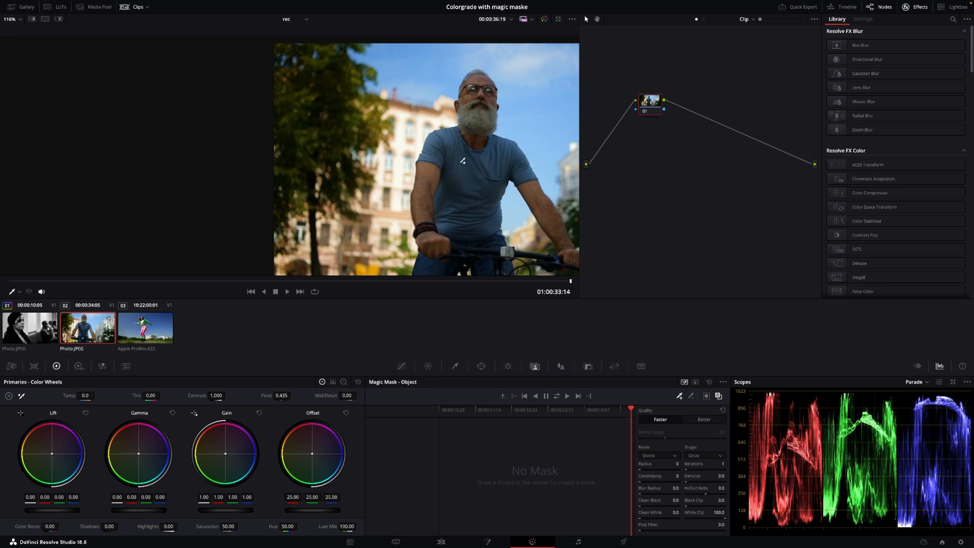
mouse_move(475, 189)
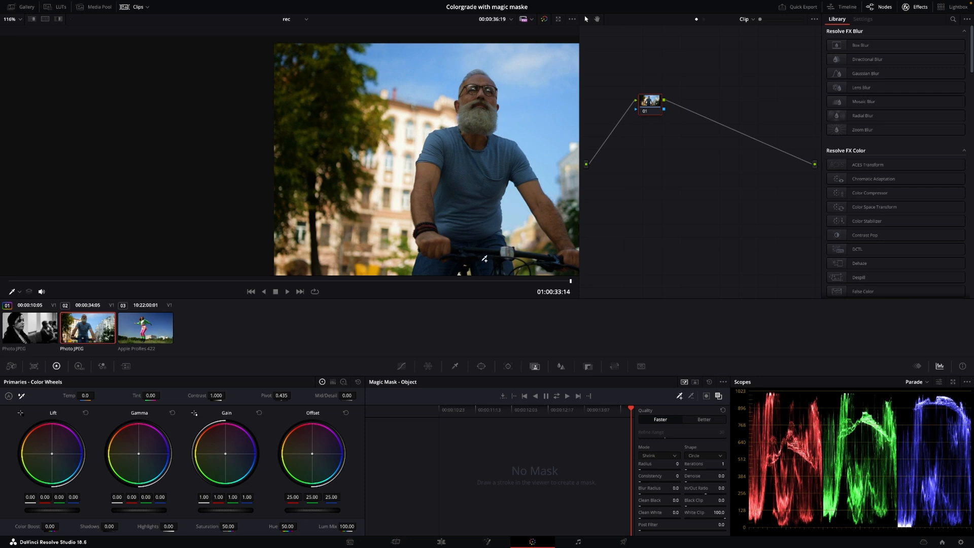
mouse_move(686, 387)
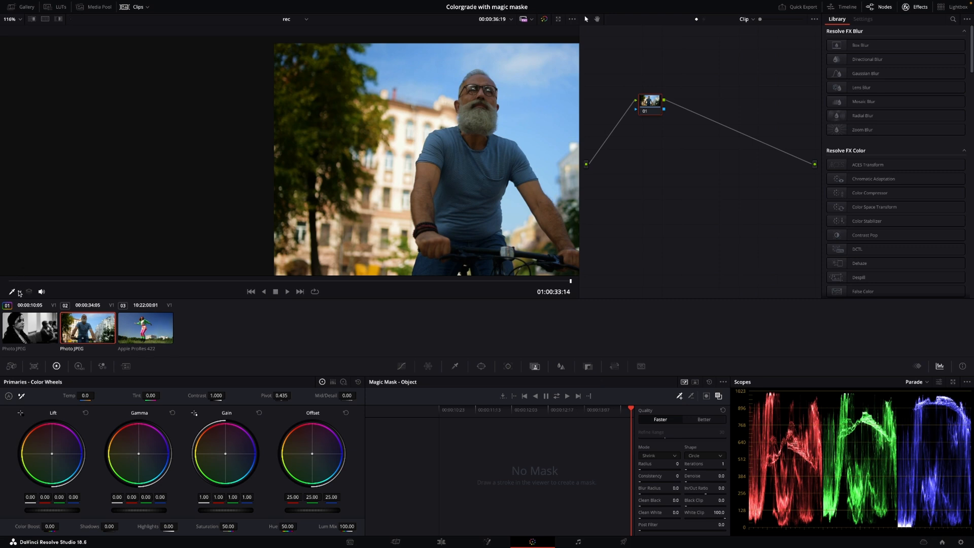
mouse_move(122, 304)
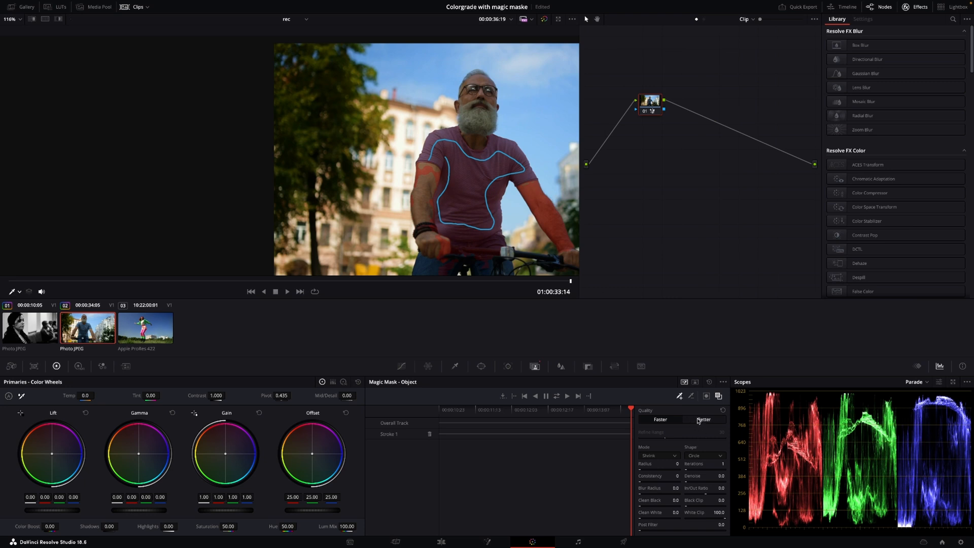
Set the cyclist's shirt mask Quality to Better
left_click(703, 419)
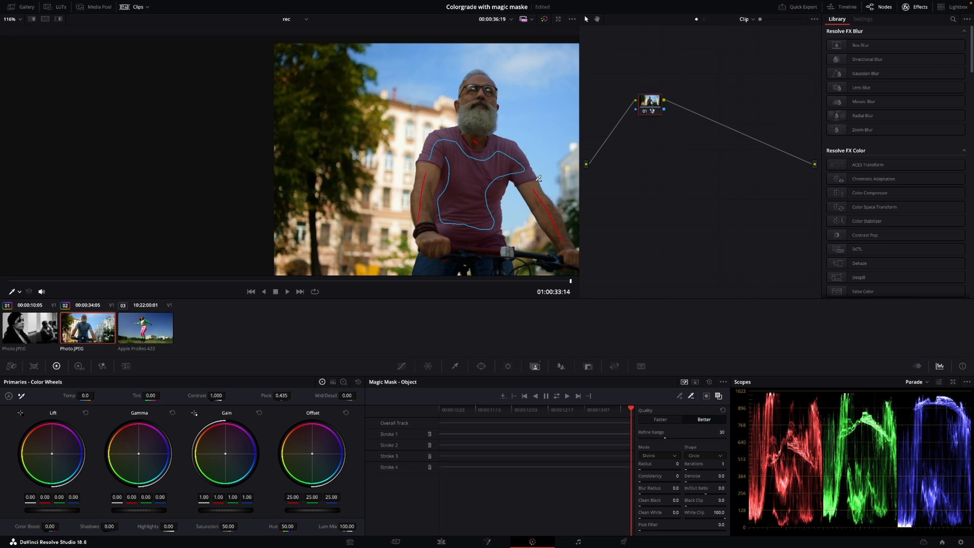
mouse_move(497, 239)
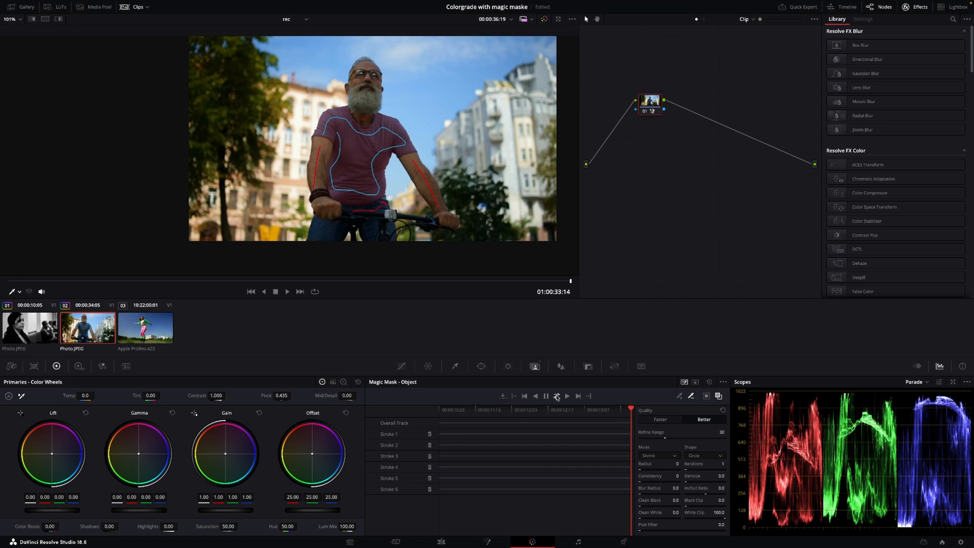
Track the cyclist's shirt mask forward until tracking completes
left_click(556, 395)
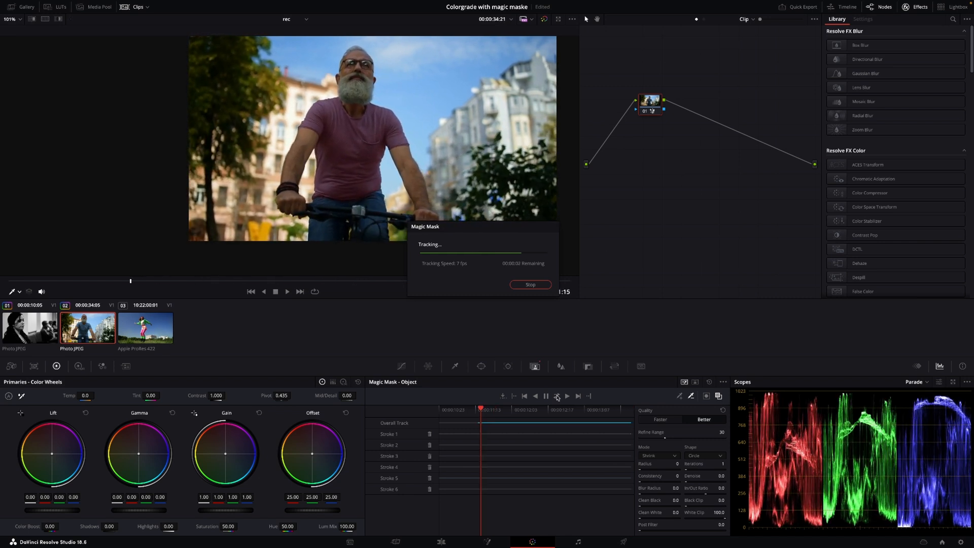
left_click(529, 284)
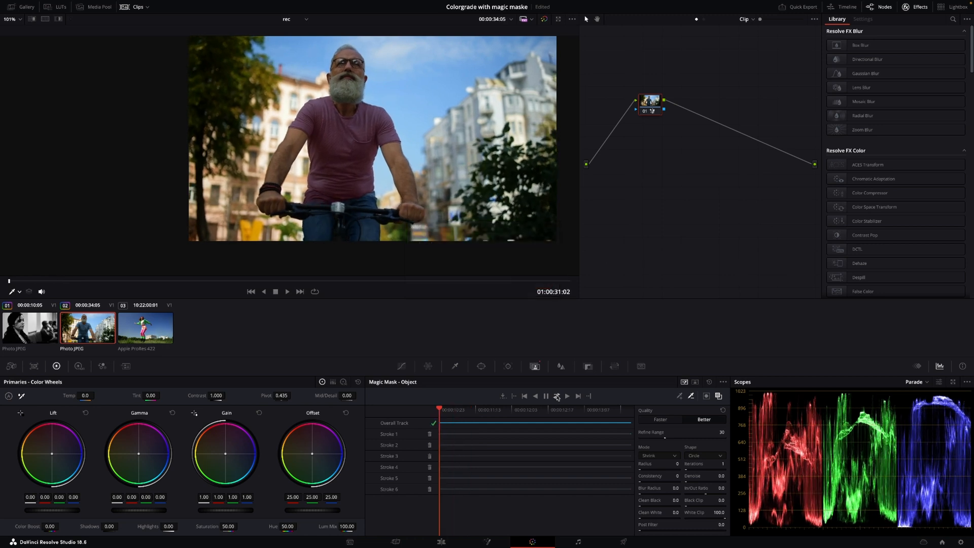
mouse_move(577, 375)
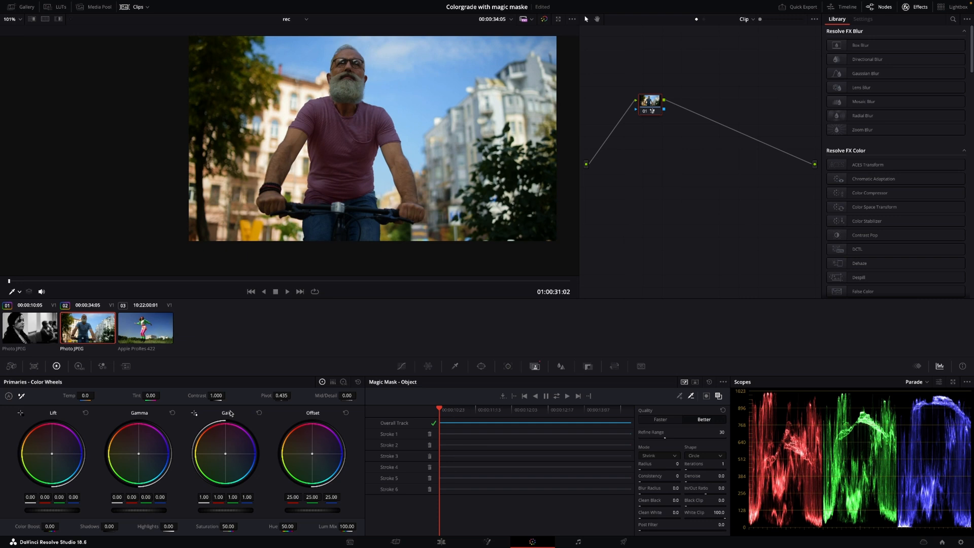
mouse_move(143, 462)
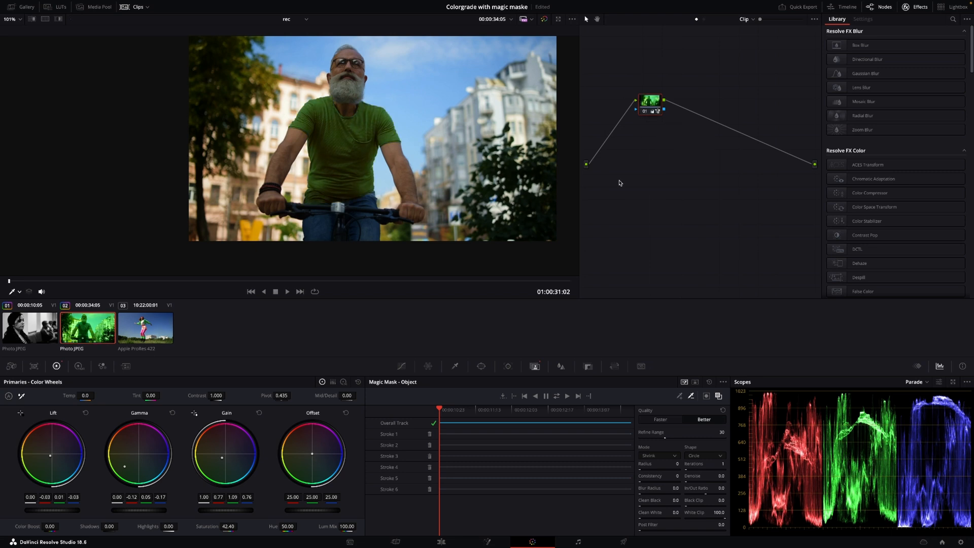
mouse_move(627, 184)
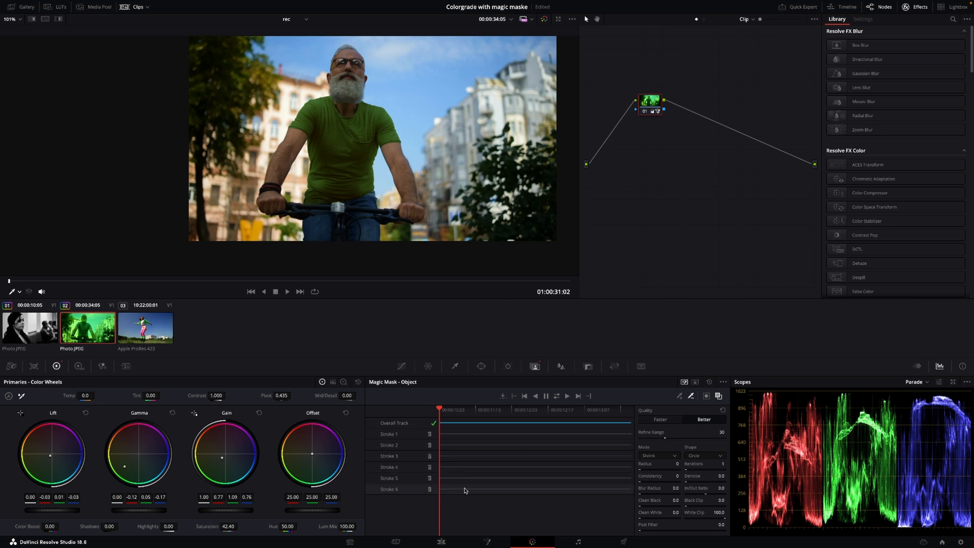
Return to the Edit page and select the dancing-woman clip on V1
left_click(441, 541)
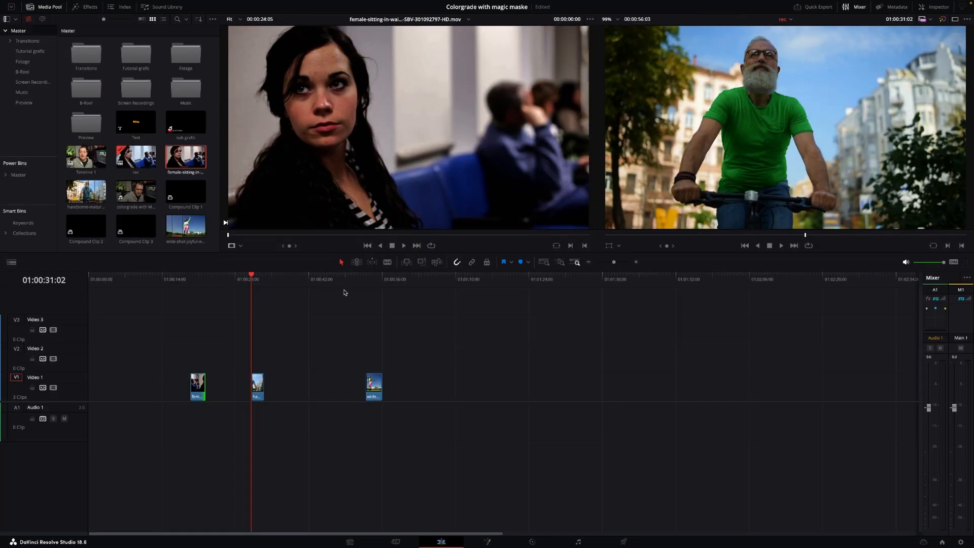
left_click(365, 275)
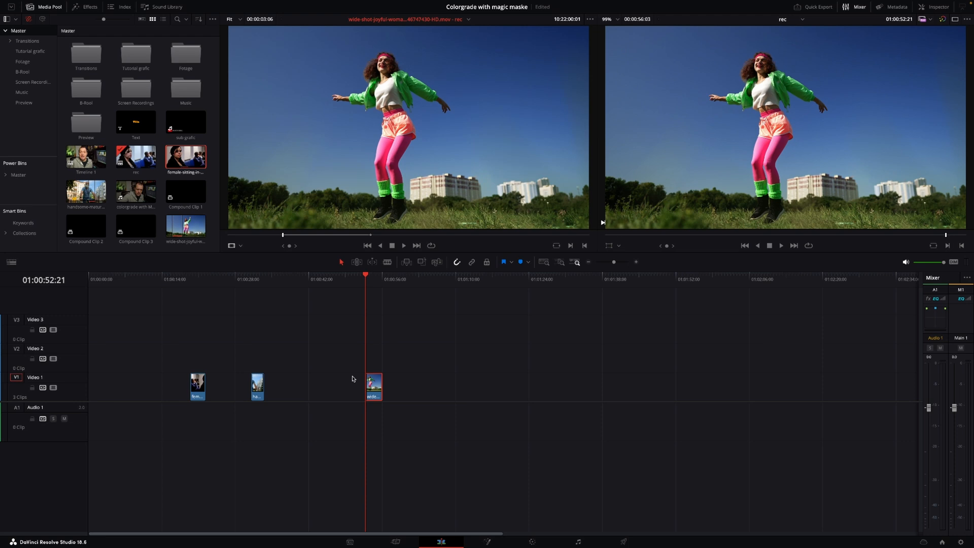
mouse_move(389, 377)
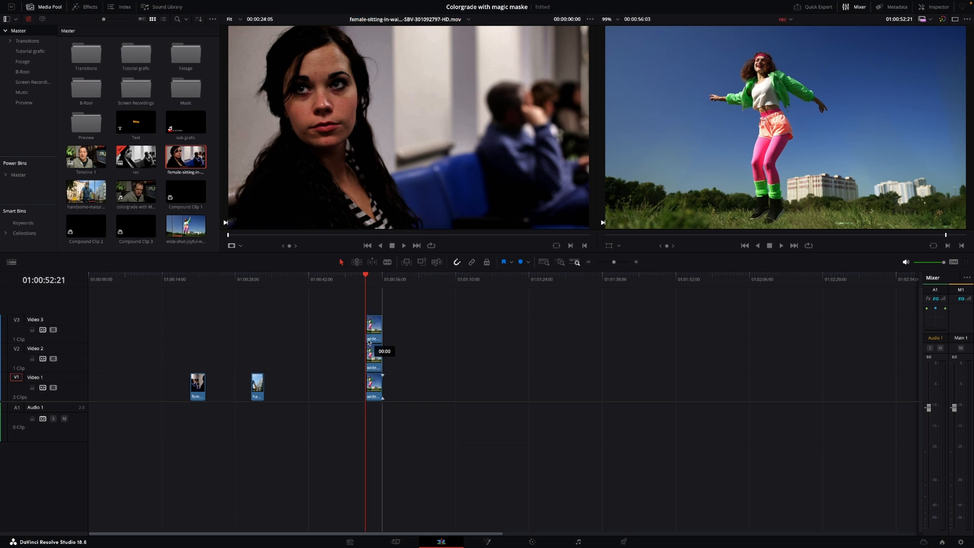
Select the dancer copy on Video 3 and tag it with the Orange clip colour
left_click(373, 354)
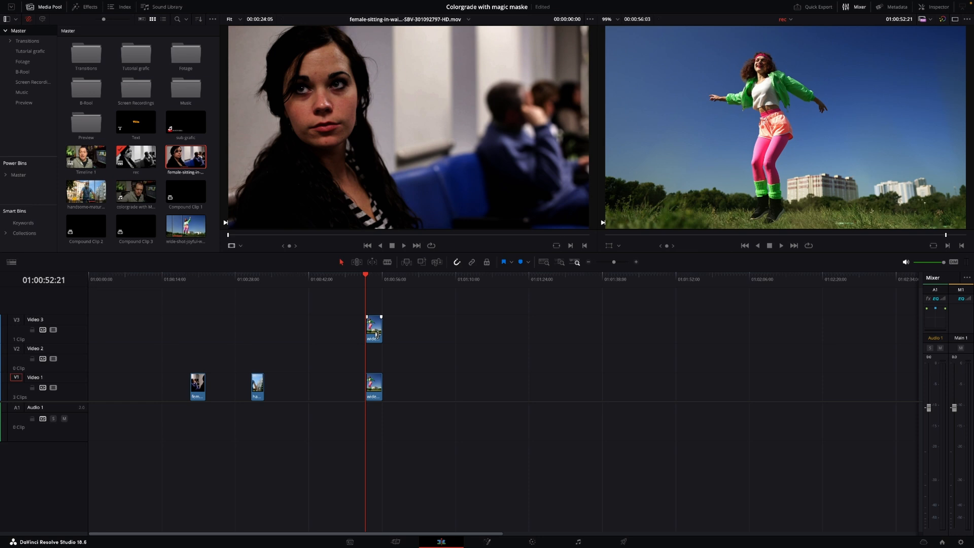
right_click(373, 327)
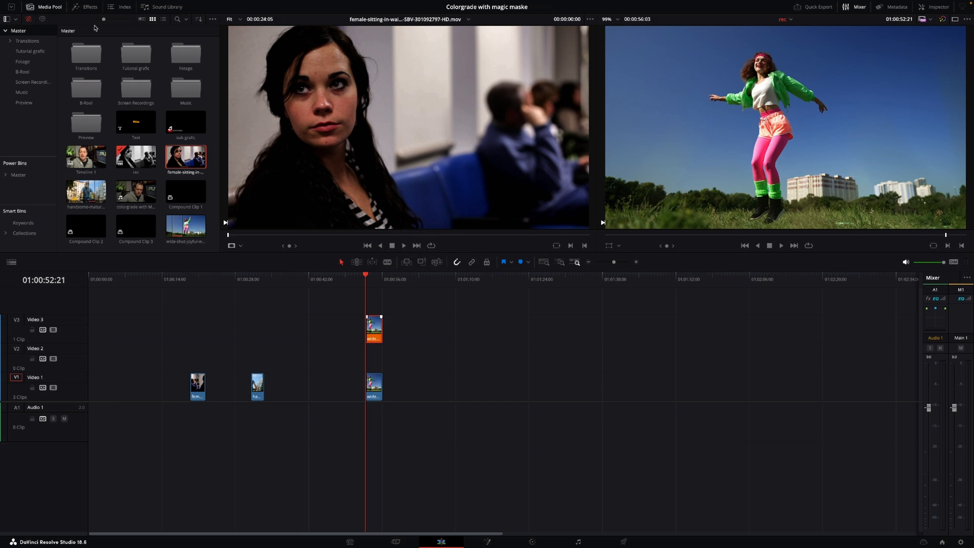
Browse Effects > Titles > MotionVFX > mTitle Film down to mTitle Film 53
left_click(88, 7)
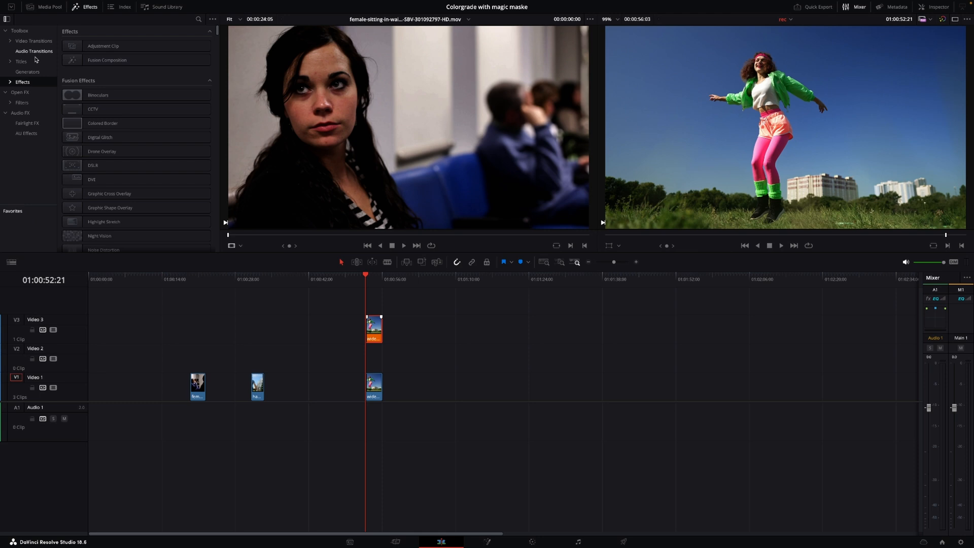
left_click(20, 61)
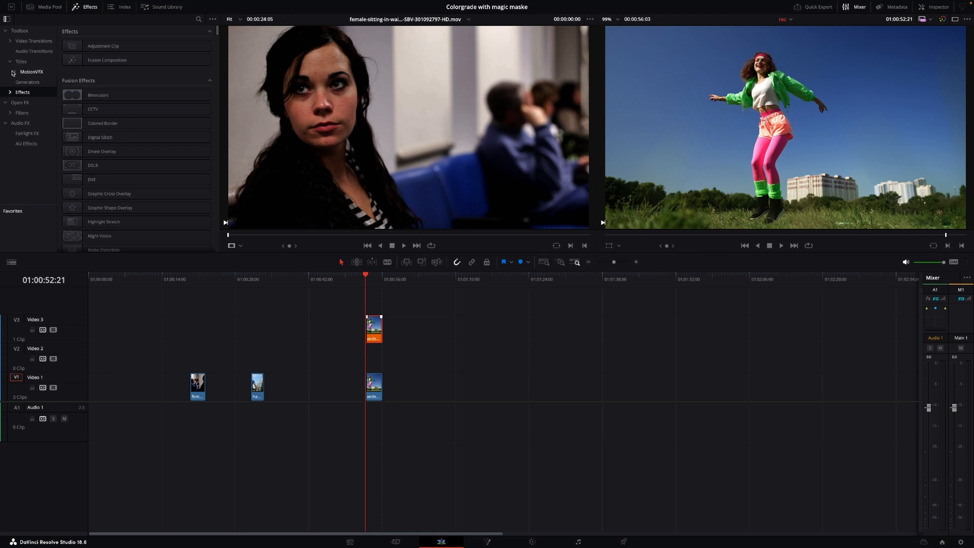
left_click(14, 71)
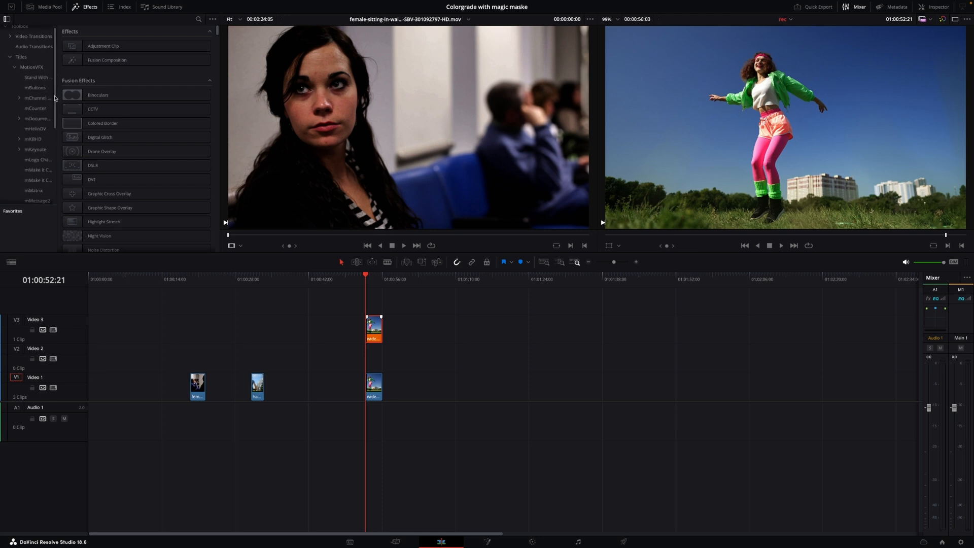
scroll("down", 3)
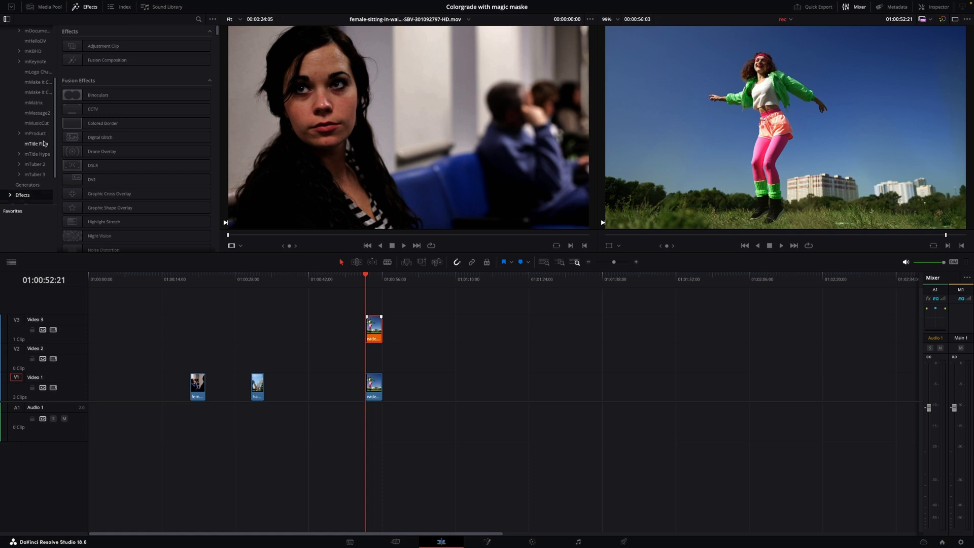
left_click(36, 144)
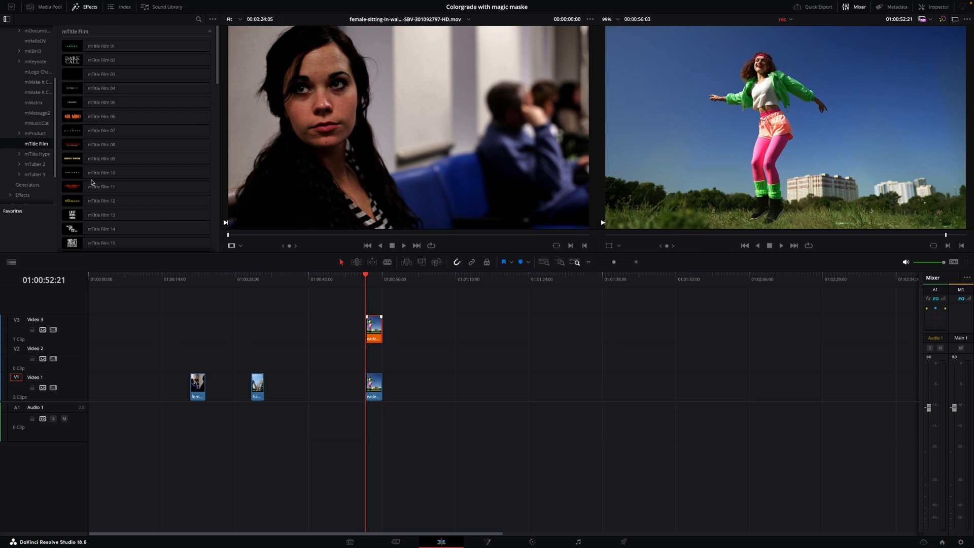
scroll("down", 3)
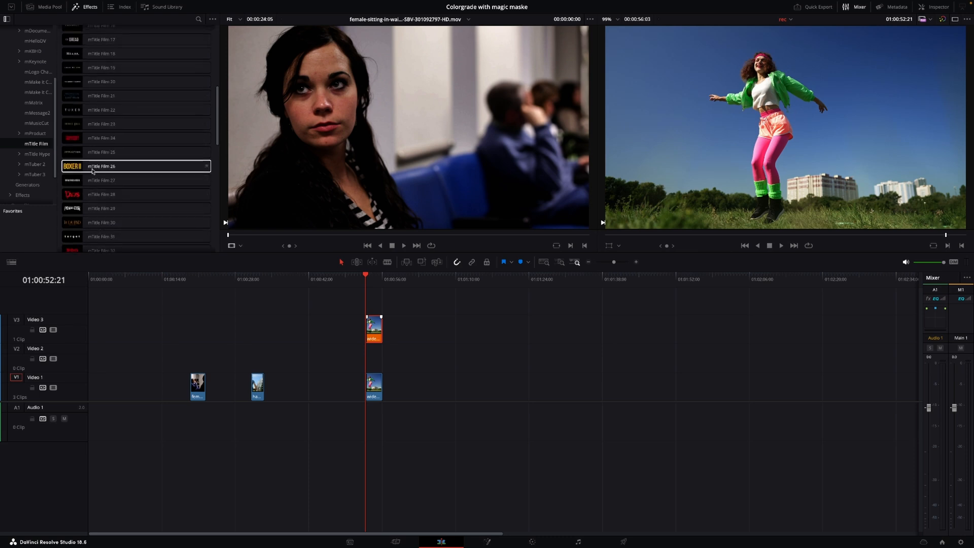
scroll("down", 3)
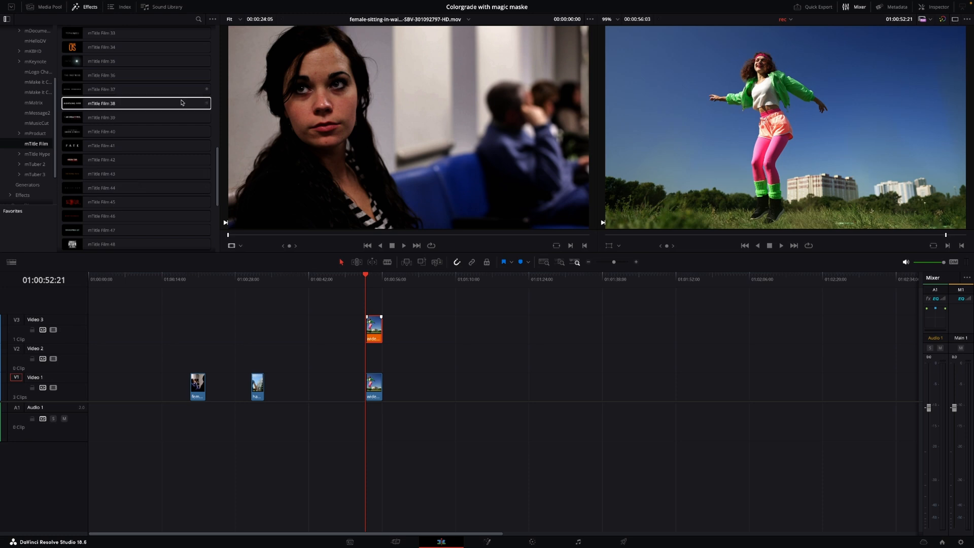
scroll("down", 3)
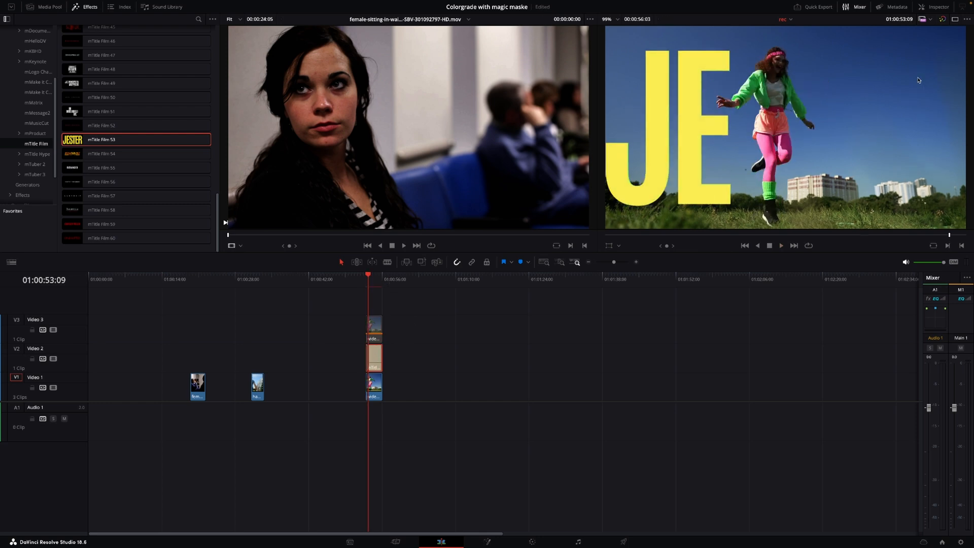
Change the title text to DANCE in the Inspector, then select the Video 3 dancer copy
left_click(937, 7)
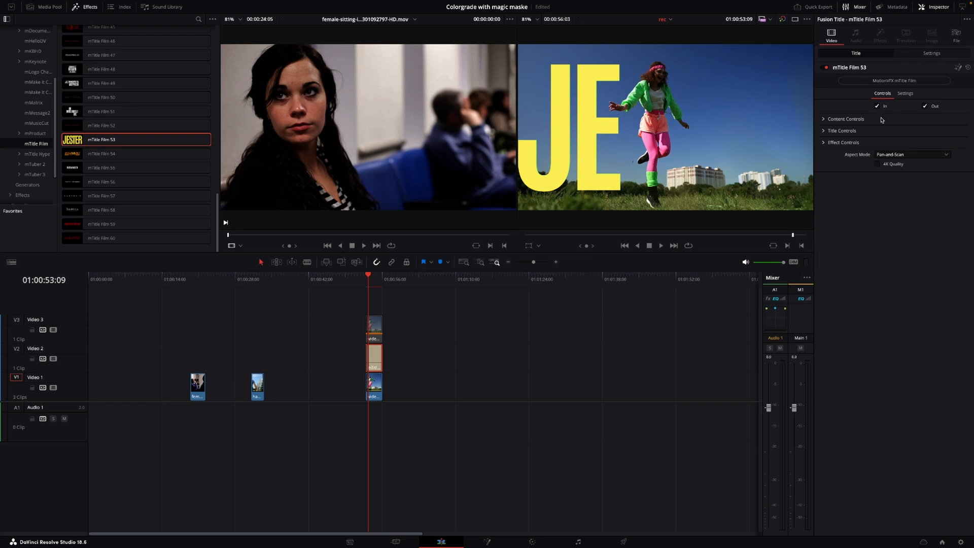
left_click(842, 130)
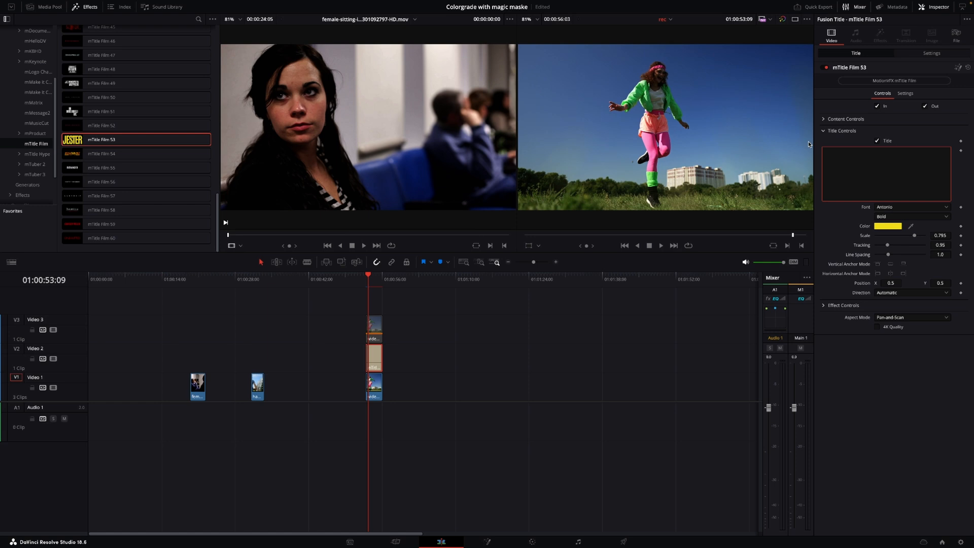
type("DANC")
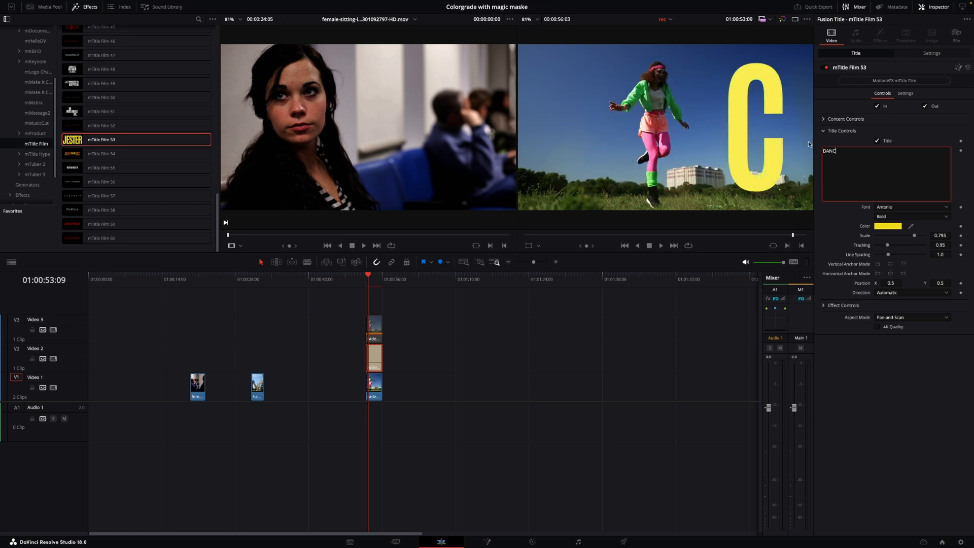
type("E")
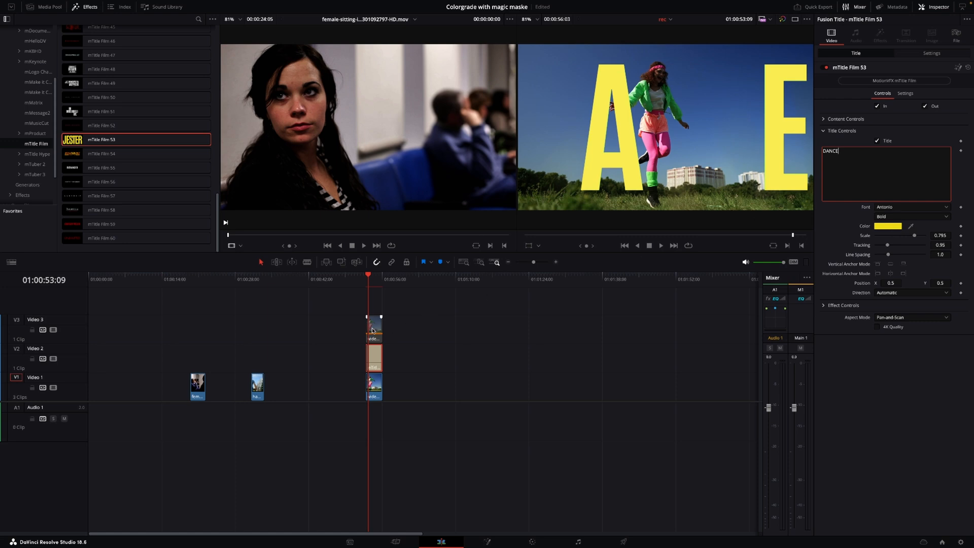
left_click(374, 326)
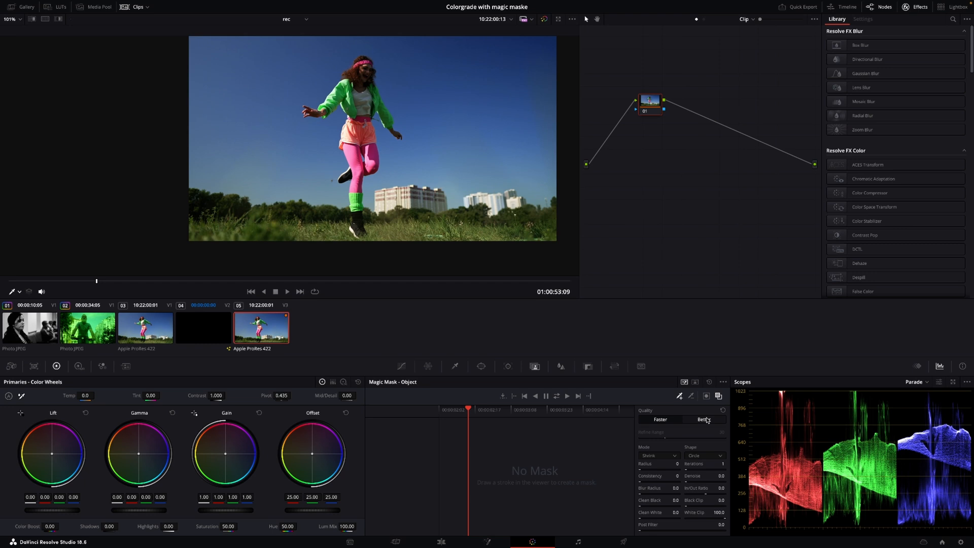
Set the Magic Mask to Better quality and track the dancer's mask forward and in reverse
left_click(703, 419)
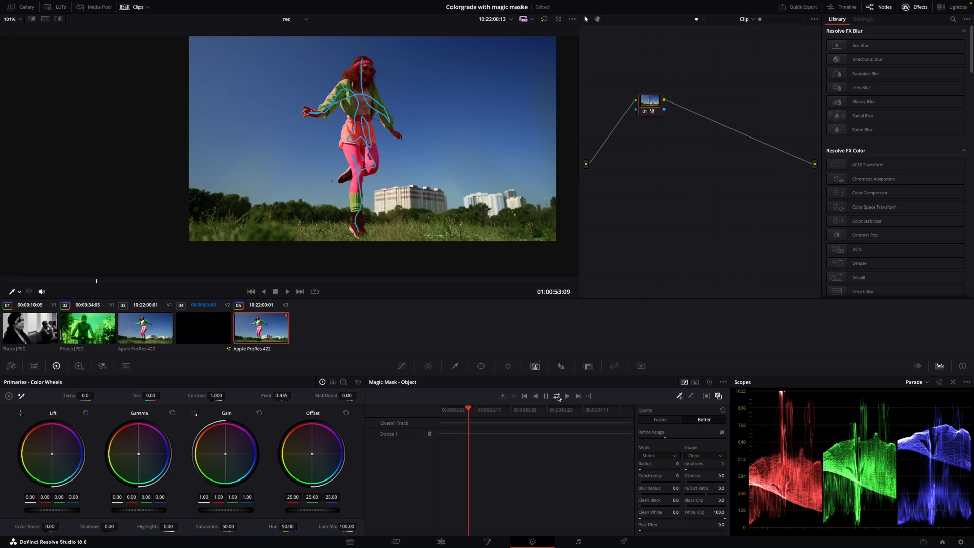
left_click(555, 395)
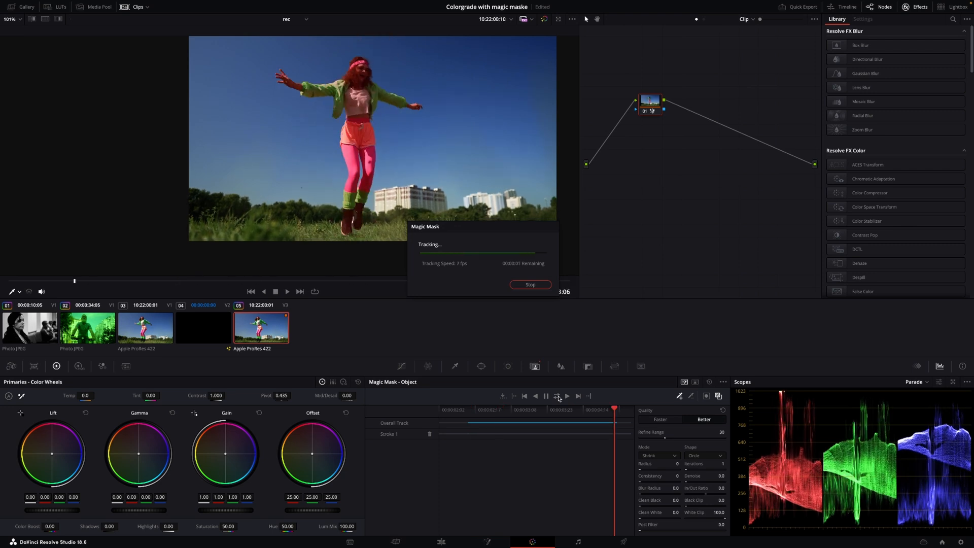
left_click(530, 285)
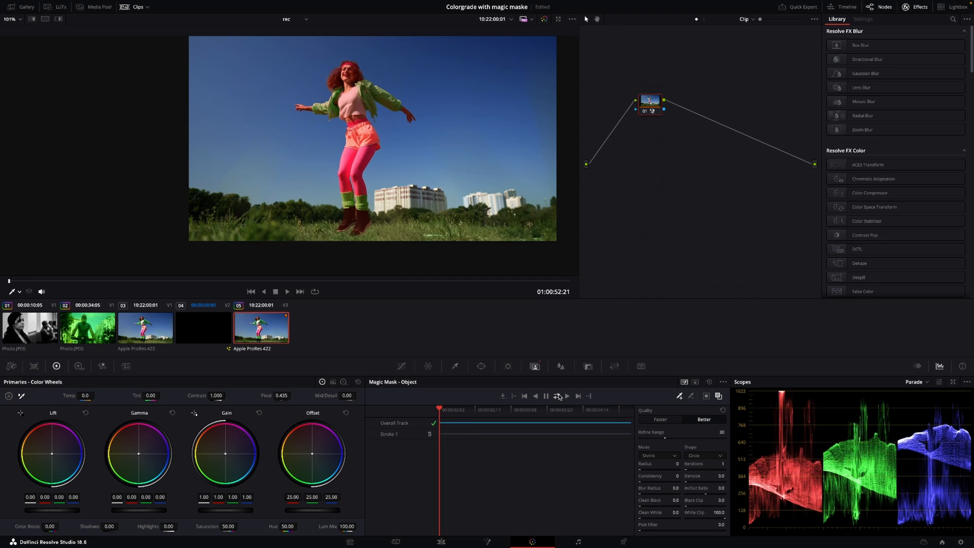
mouse_move(681, 179)
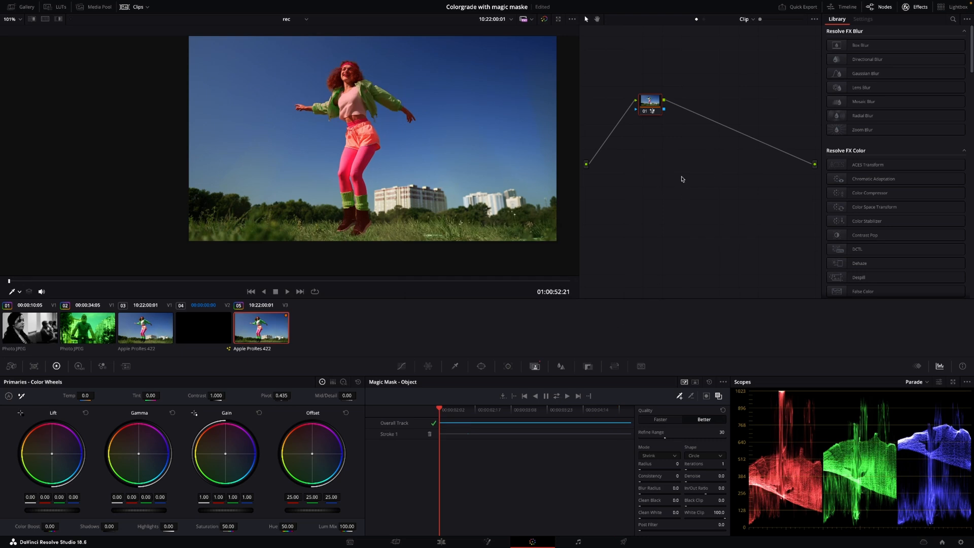
Add an alpha output to the node graph from its right-click menu
right_click(681, 180)
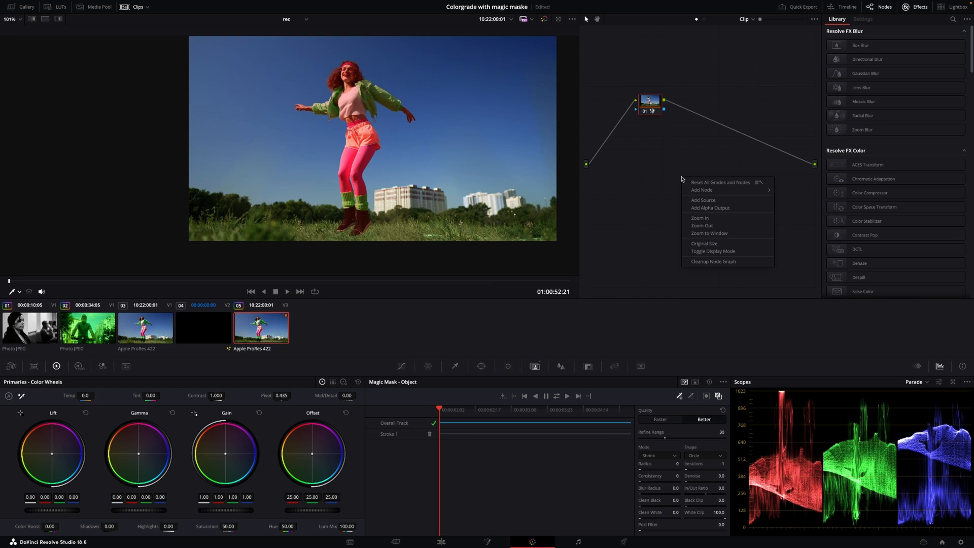
left_click(710, 207)
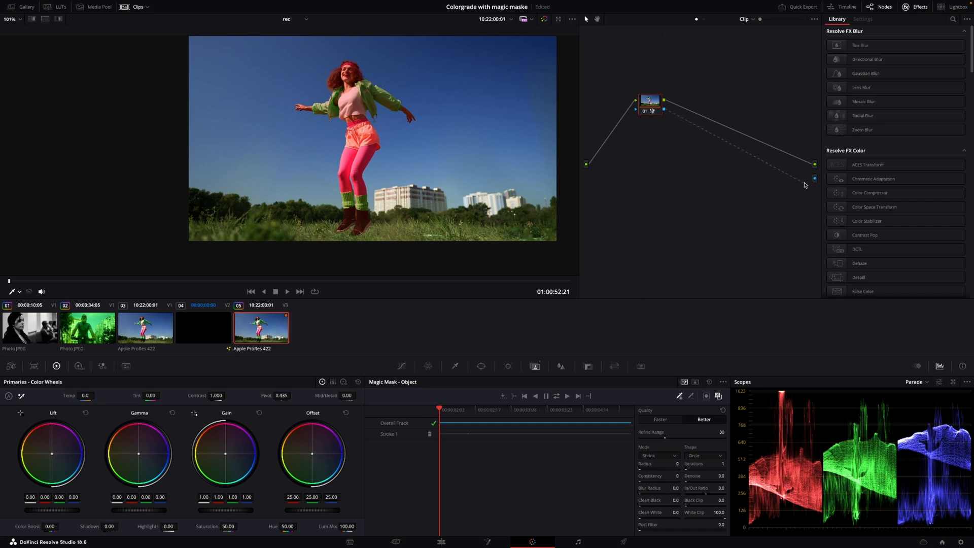
mouse_move(813, 181)
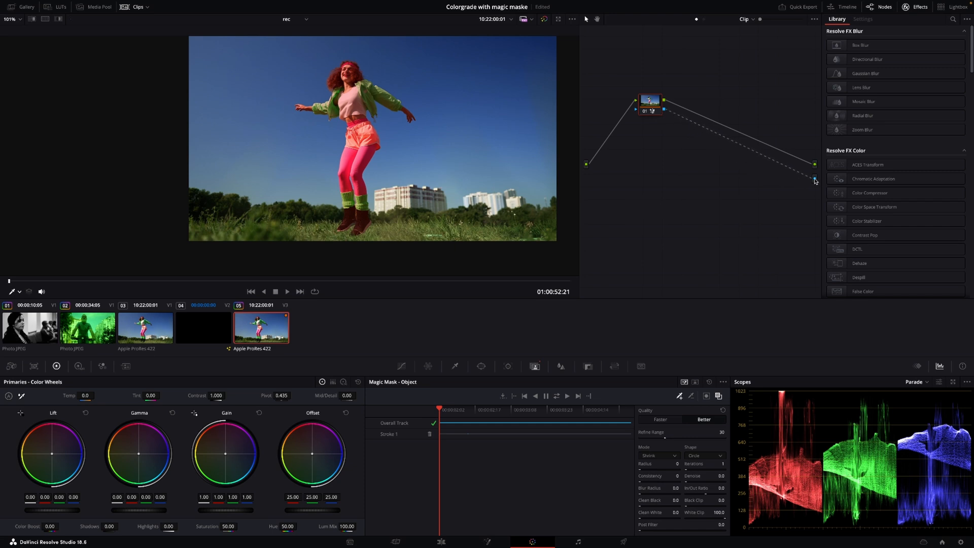
mouse_move(462, 326)
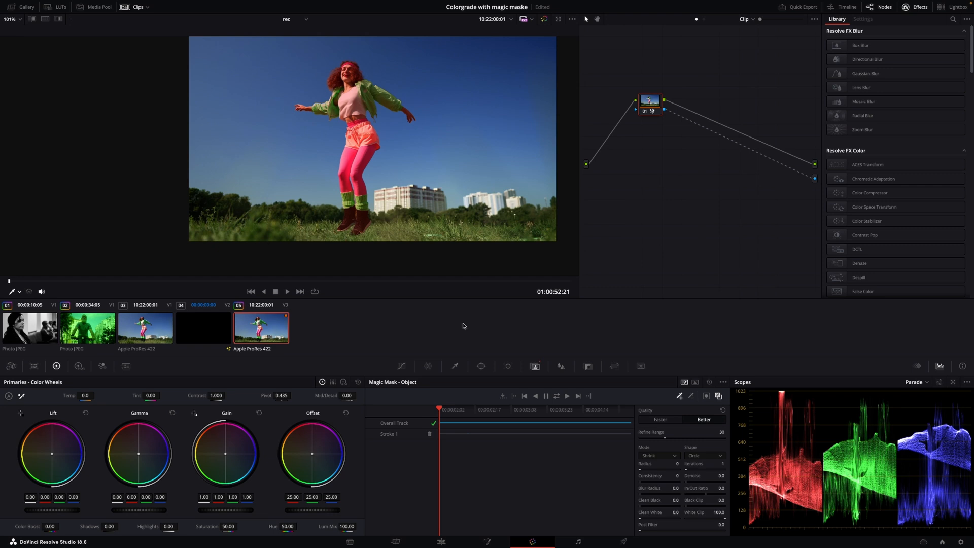